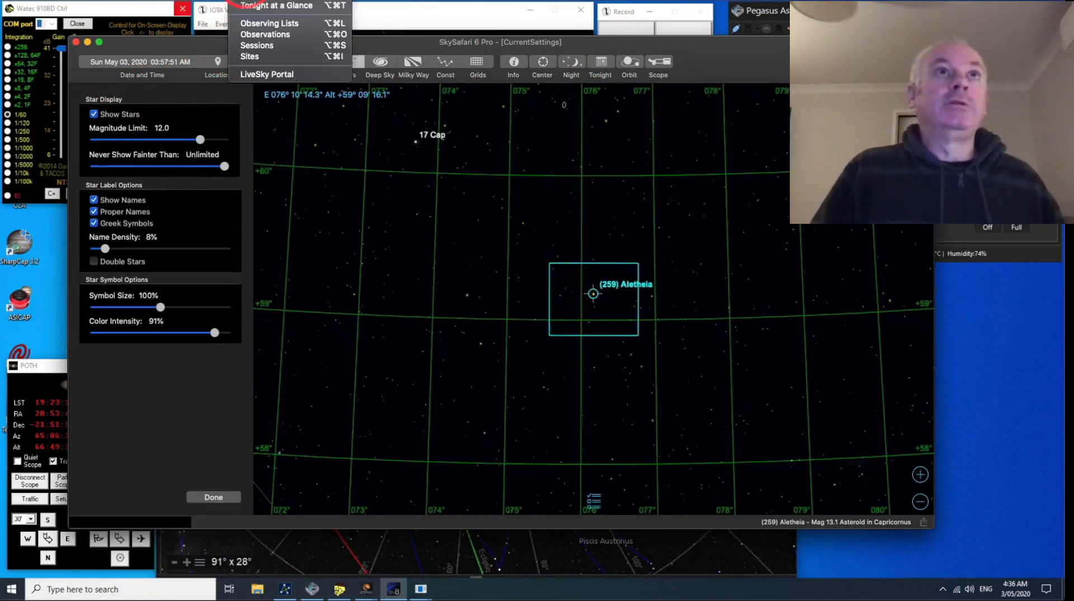
Search SkySafari for C/2020 F8 (SWAN) and centre the chart on it.
click(270, 22)
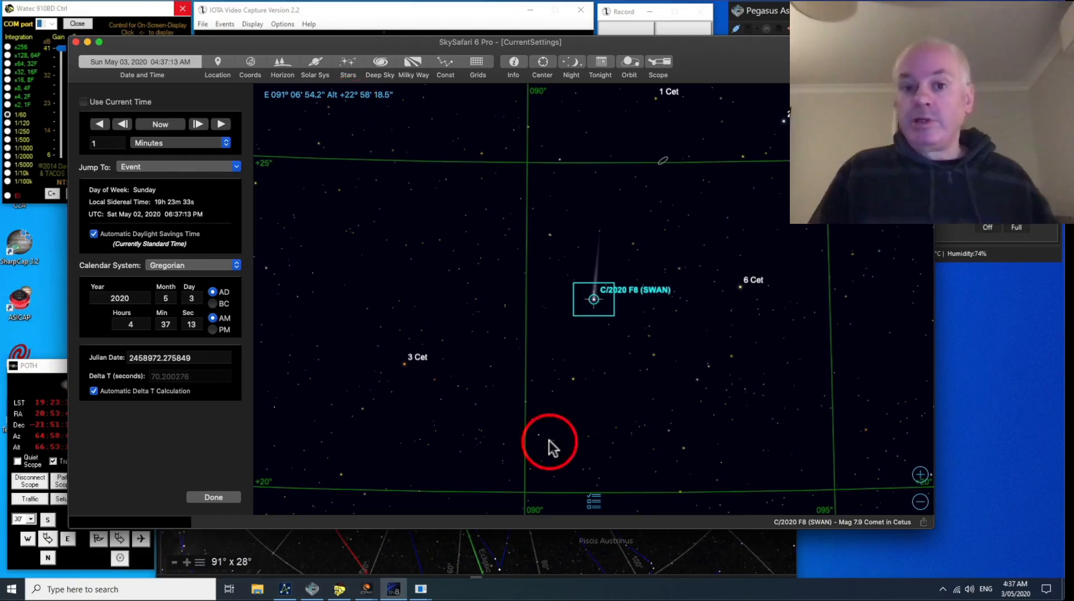
mouse_move(548, 400)
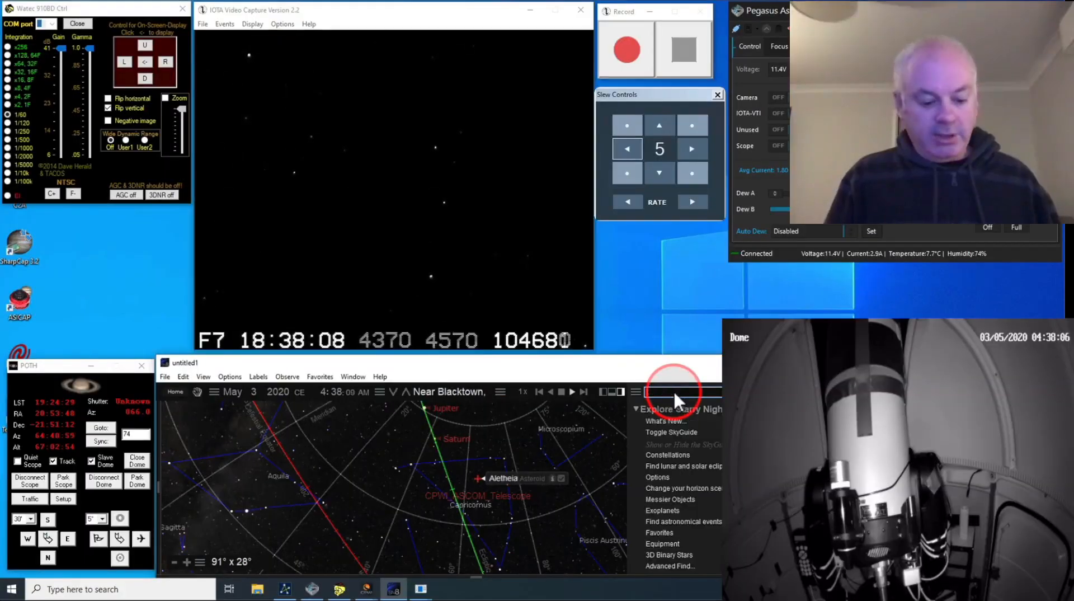
text(SWAN (C)
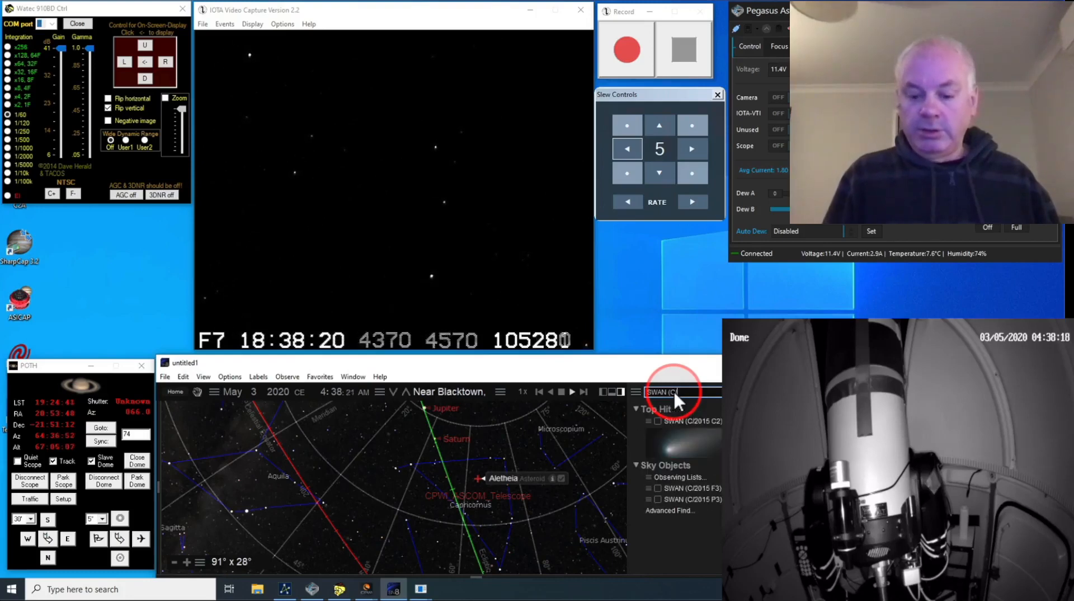
text(2020)
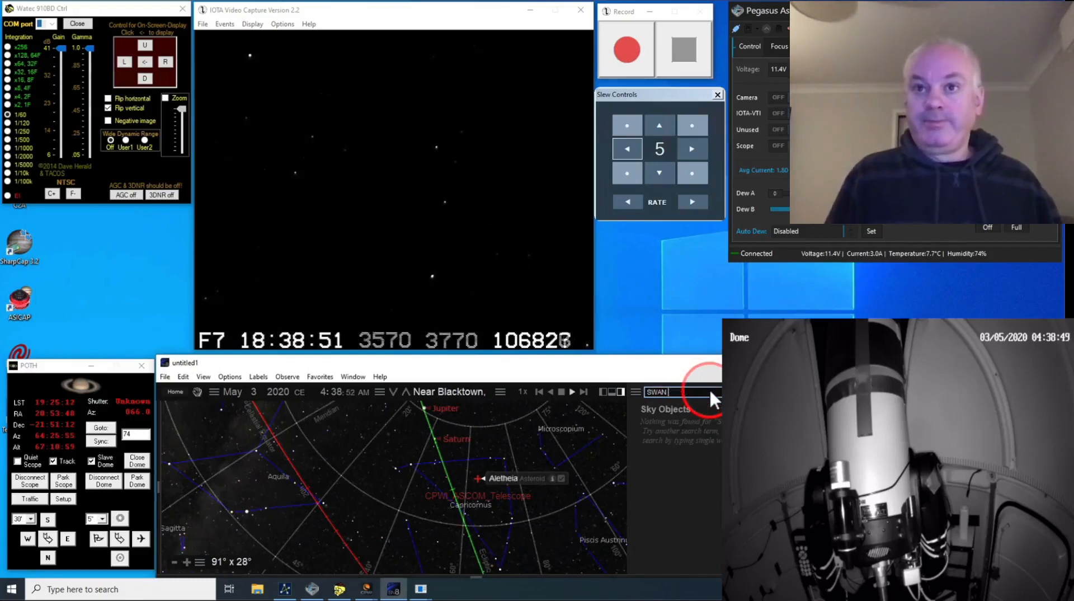
click(636, 391)
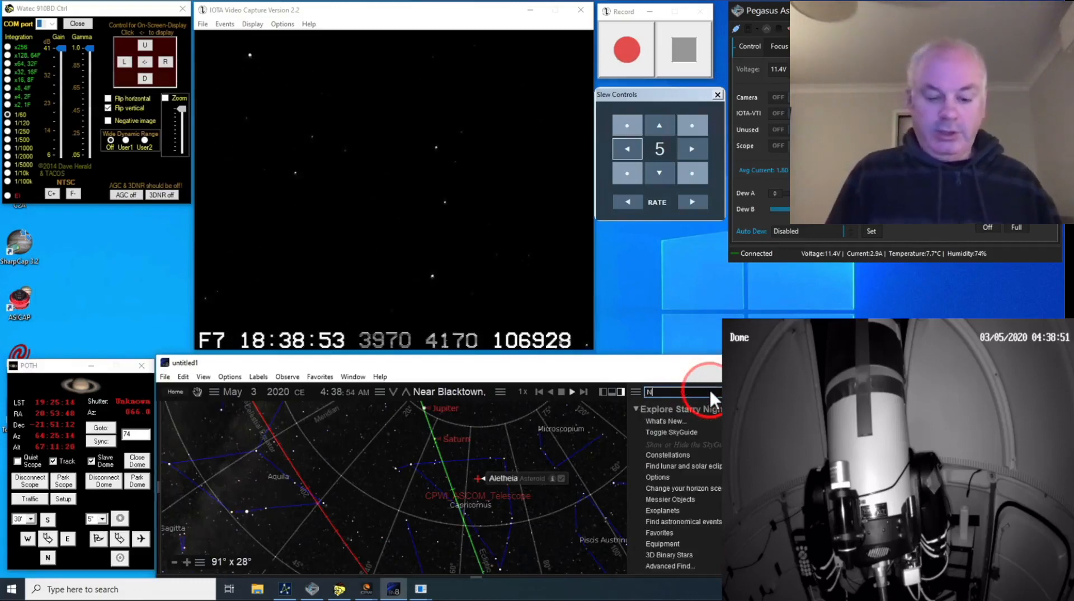
Search for NGC 7829 and slew the telescope to the top search result.
text(GC 7829)
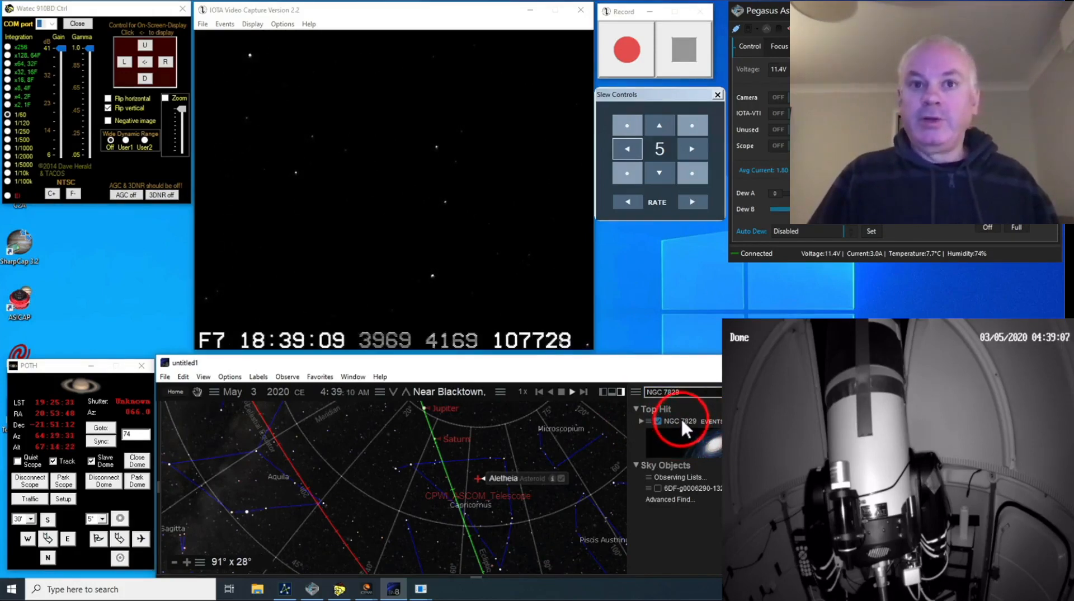
click(681, 420)
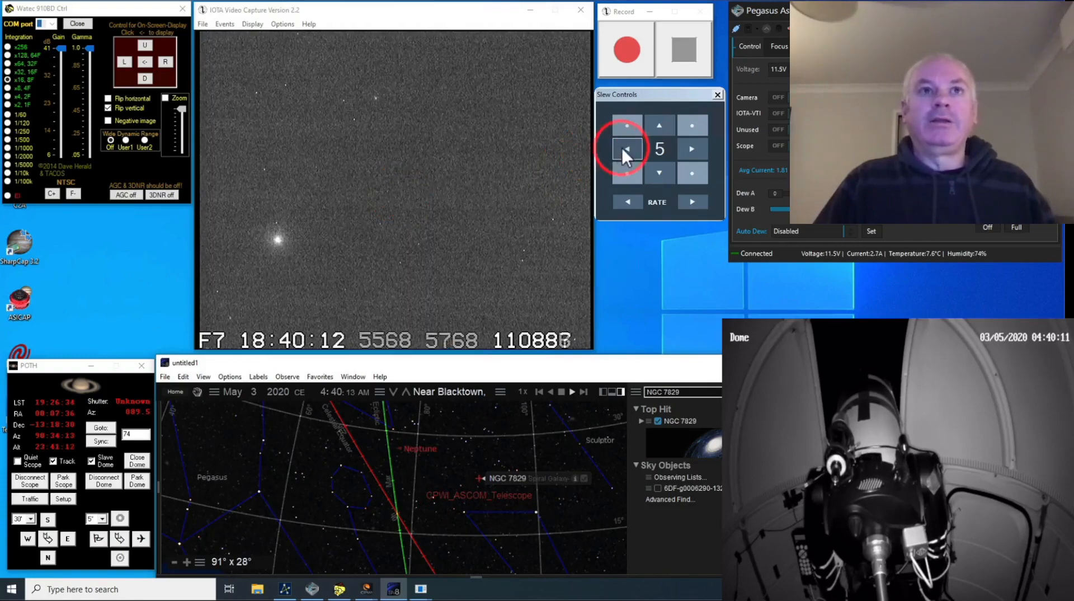
Nudge the scope left so the faint fuzzy object sits at the field centre.
click(626, 149)
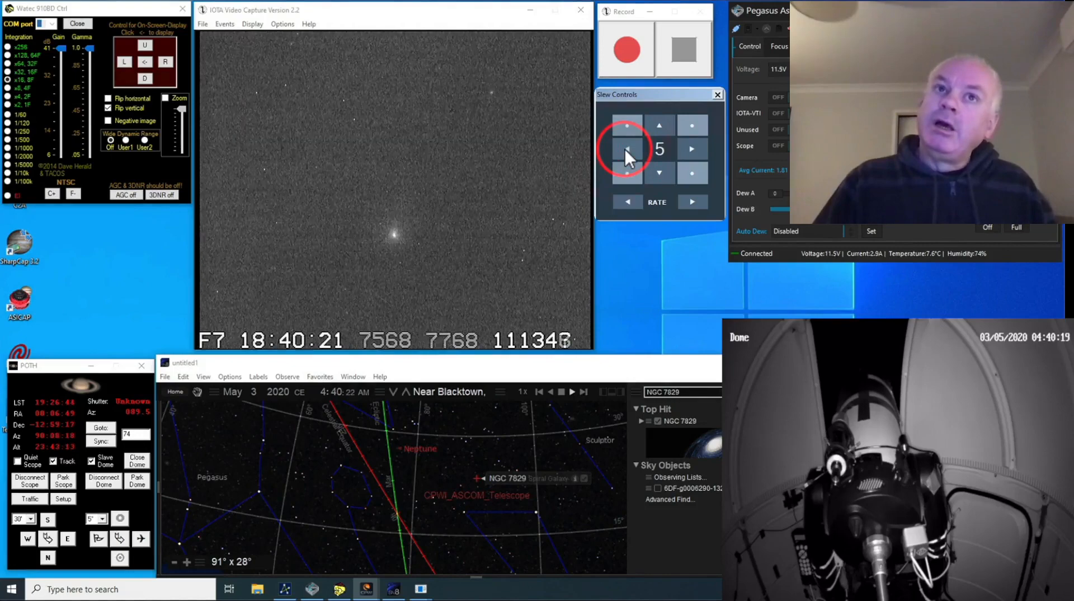
mouse_move(538, 233)
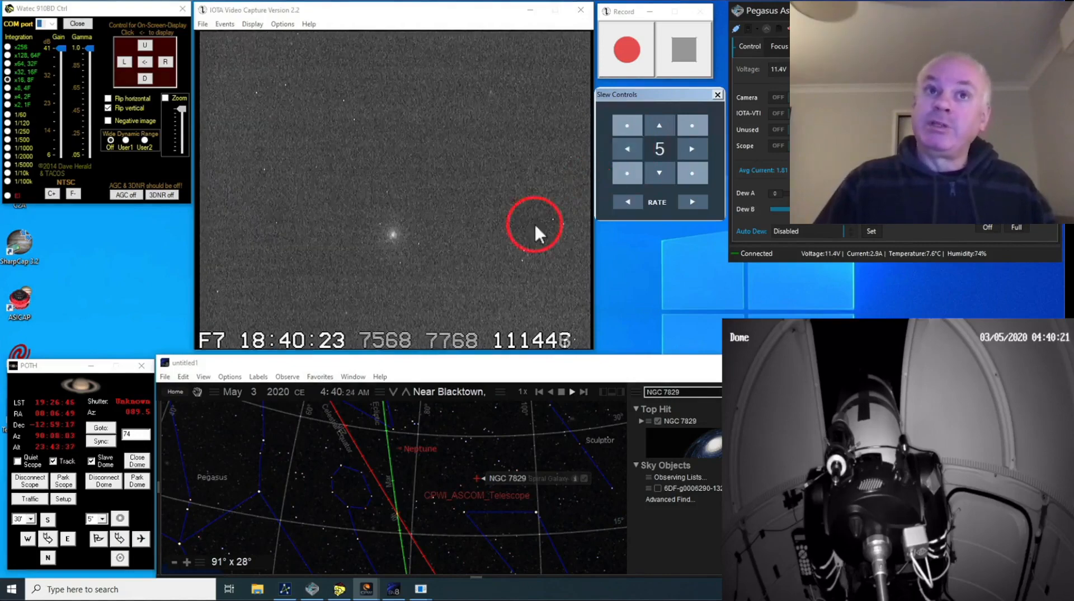
mouse_move(354, 127)
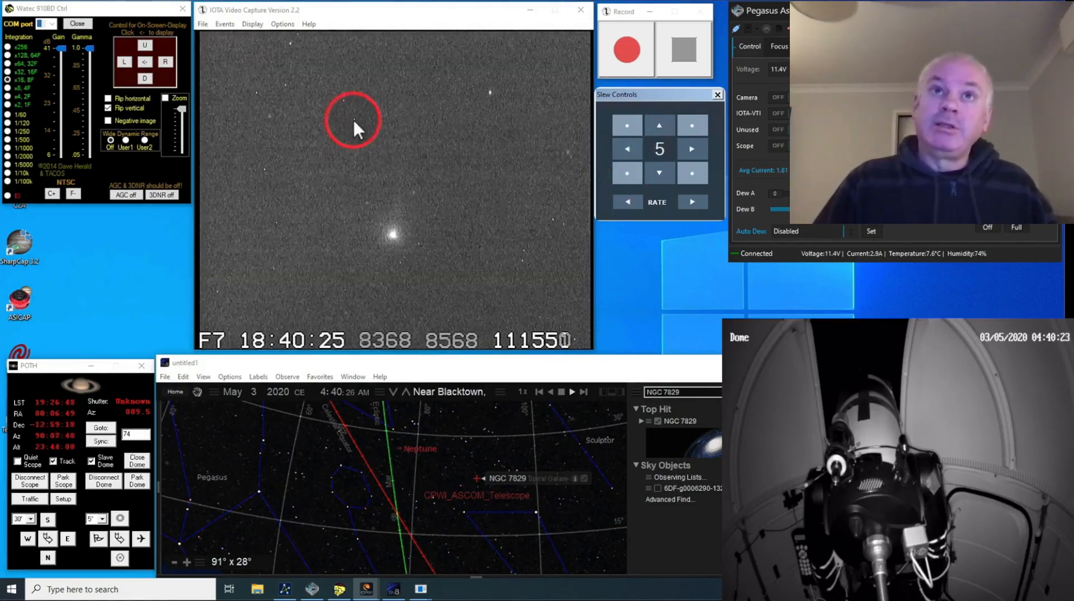
mouse_move(268, 178)
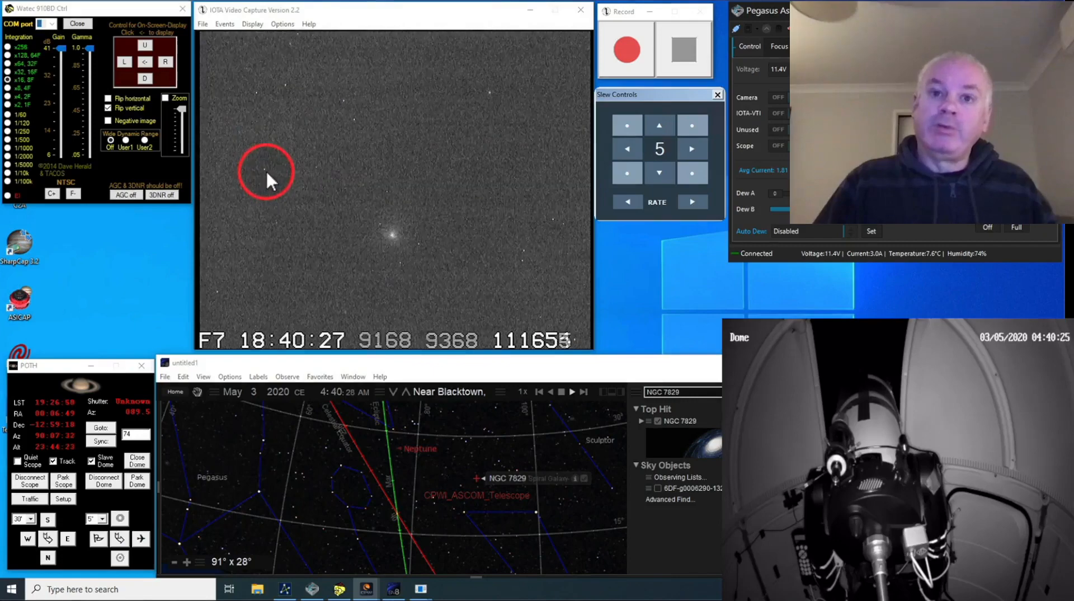
mouse_move(536, 270)
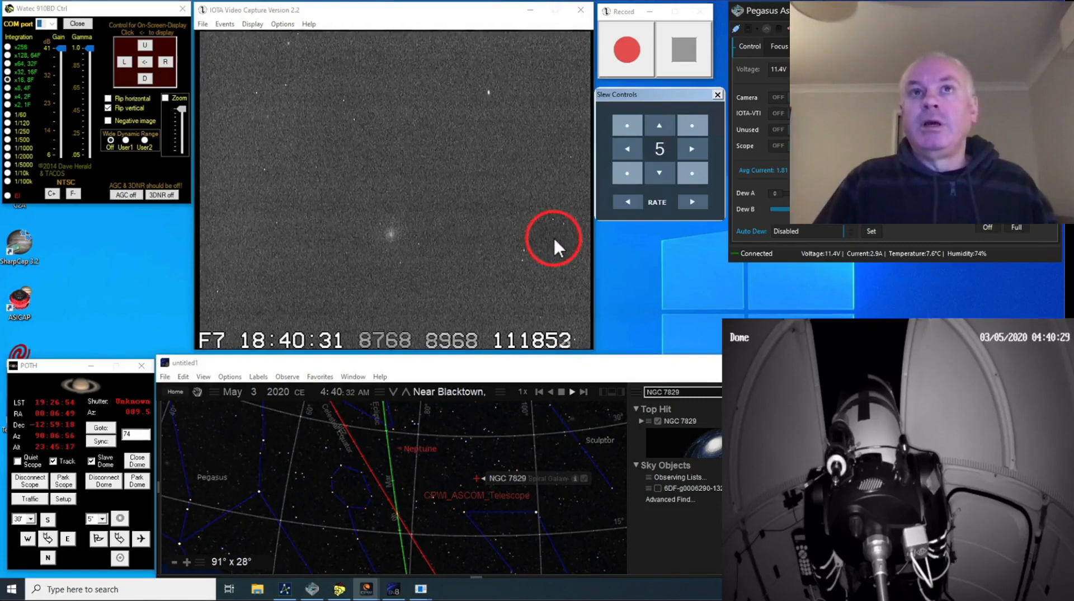
mouse_move(491, 103)
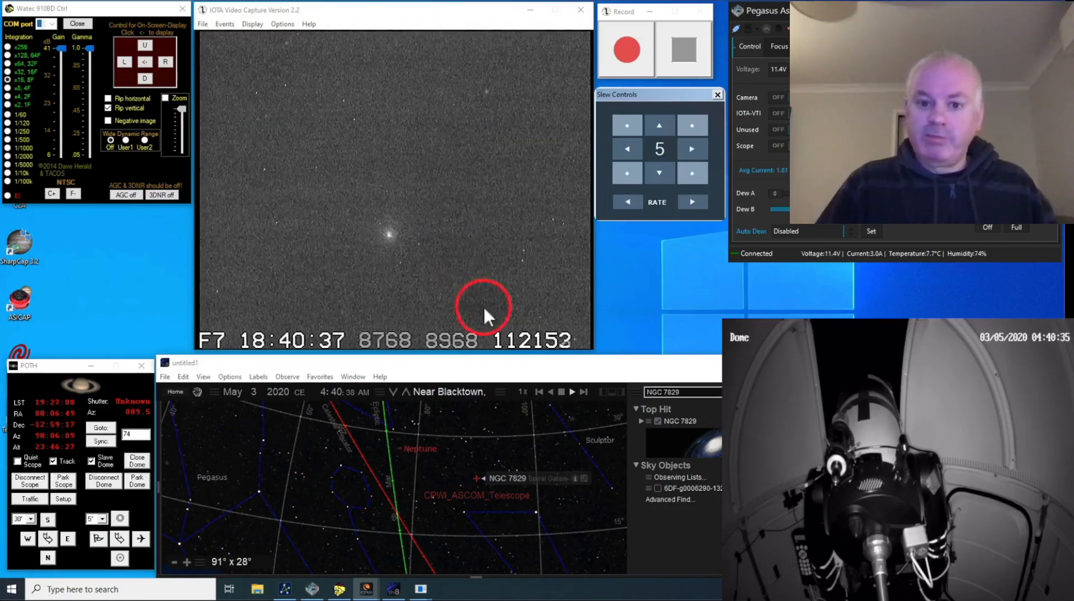
mouse_move(457, 294)
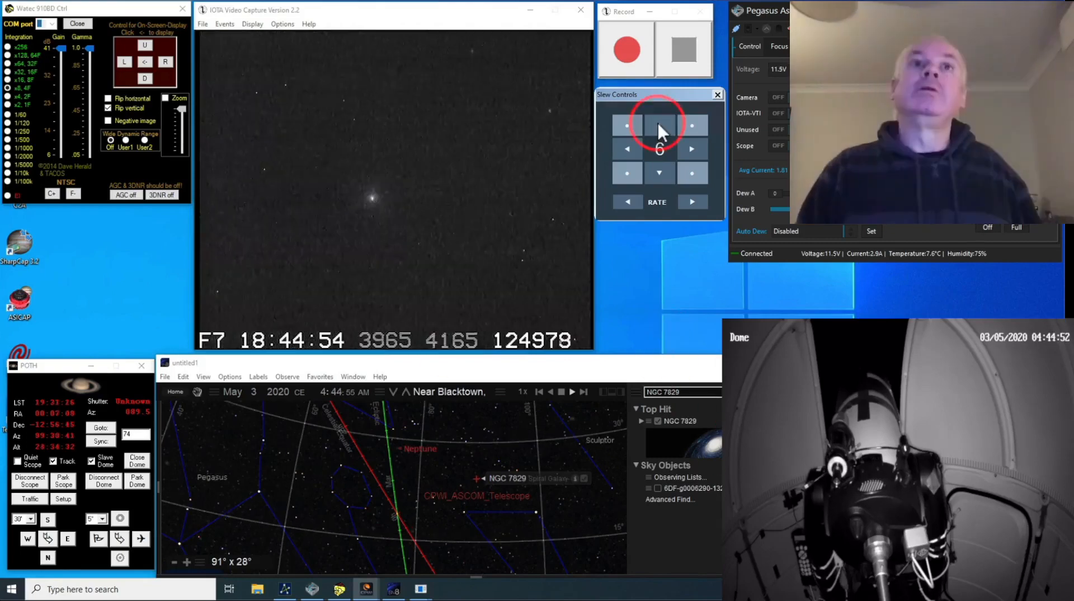
Slew the scope upward until the bright comet and its tail enter the live view.
click(658, 124)
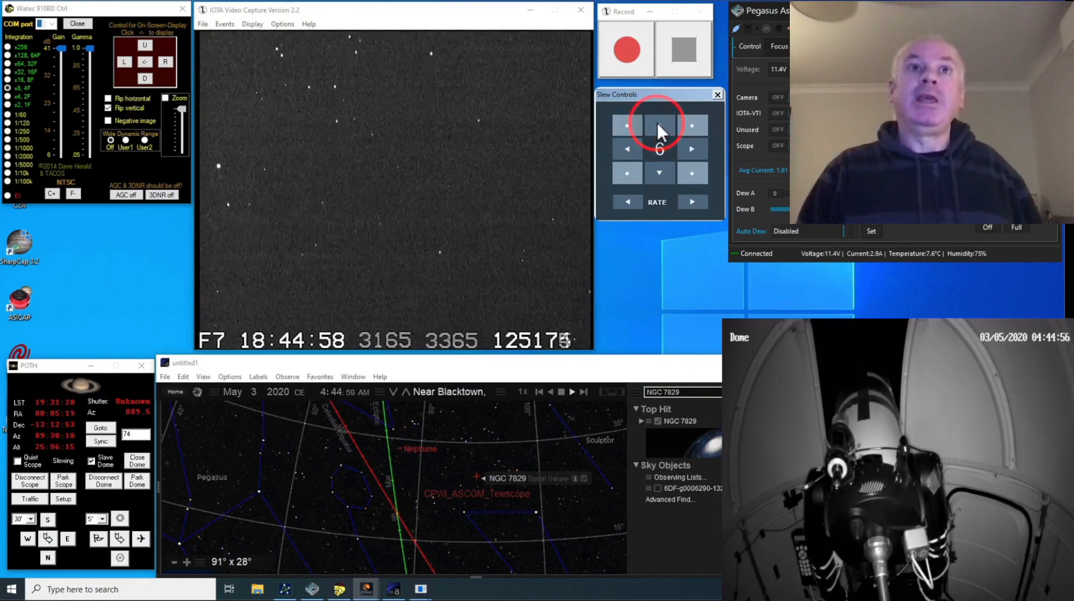
click(658, 126)
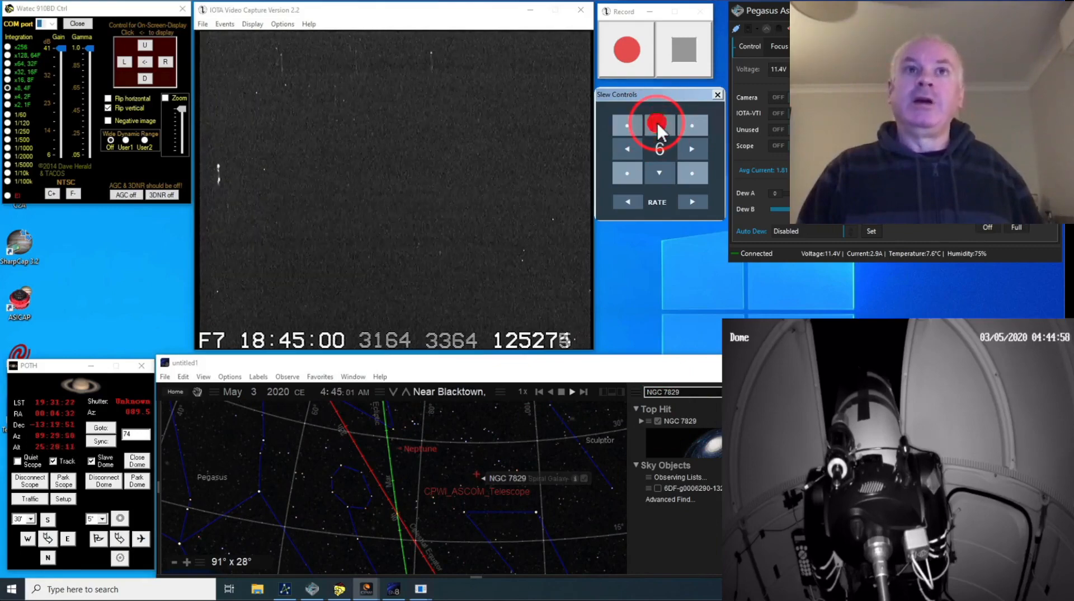
click(658, 173)
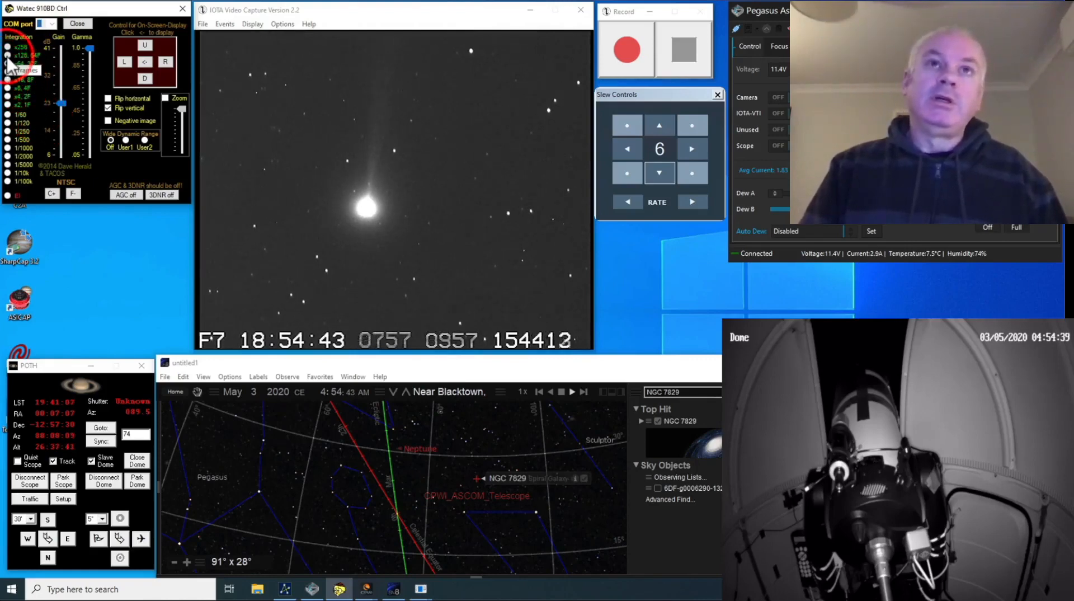
Select a different Integration setting on the Watec 910BD and start recording.
click(295, 420)
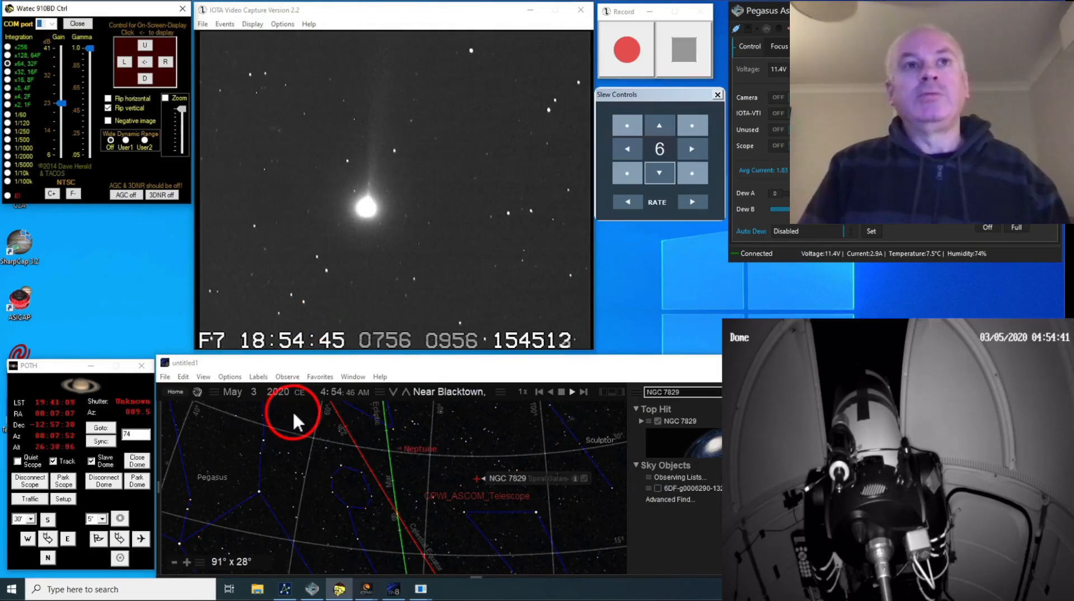
click(625, 49)
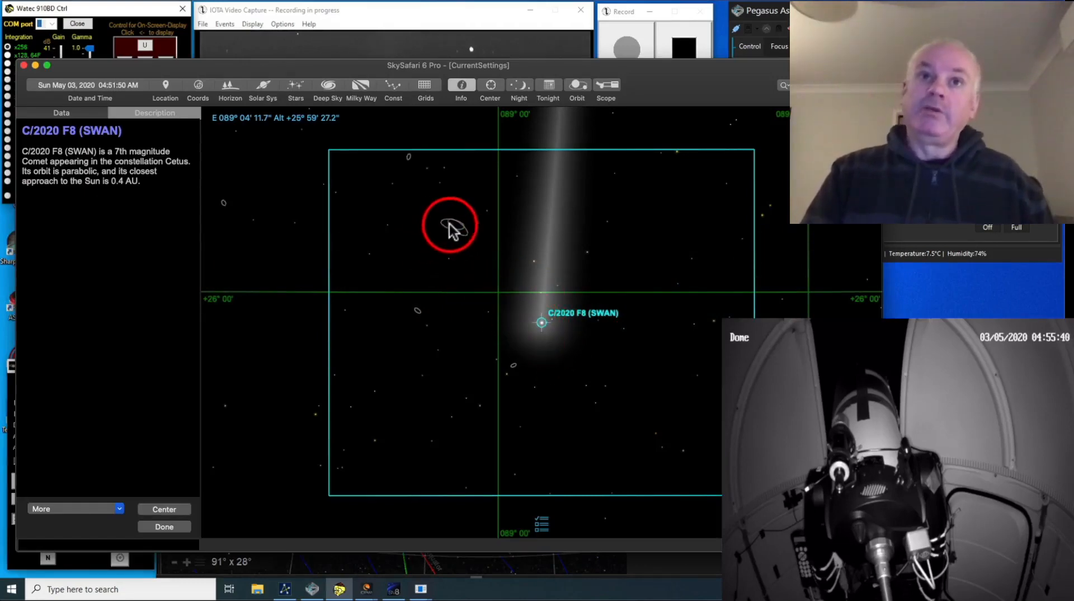
Identify the galaxies beside the comet, showing NGC 7829's description.
click(459, 229)
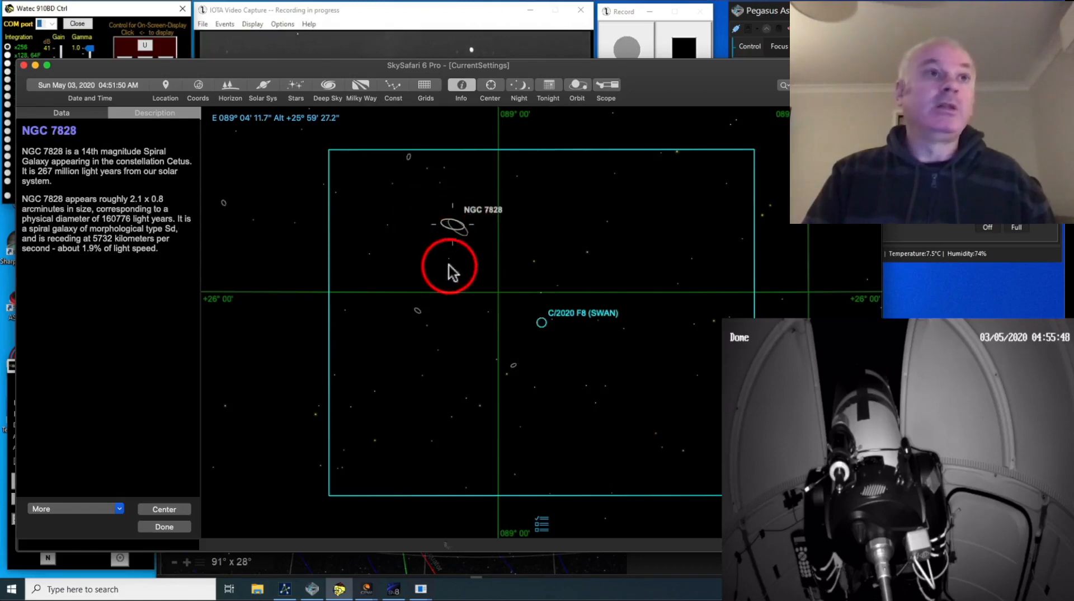
click(423, 237)
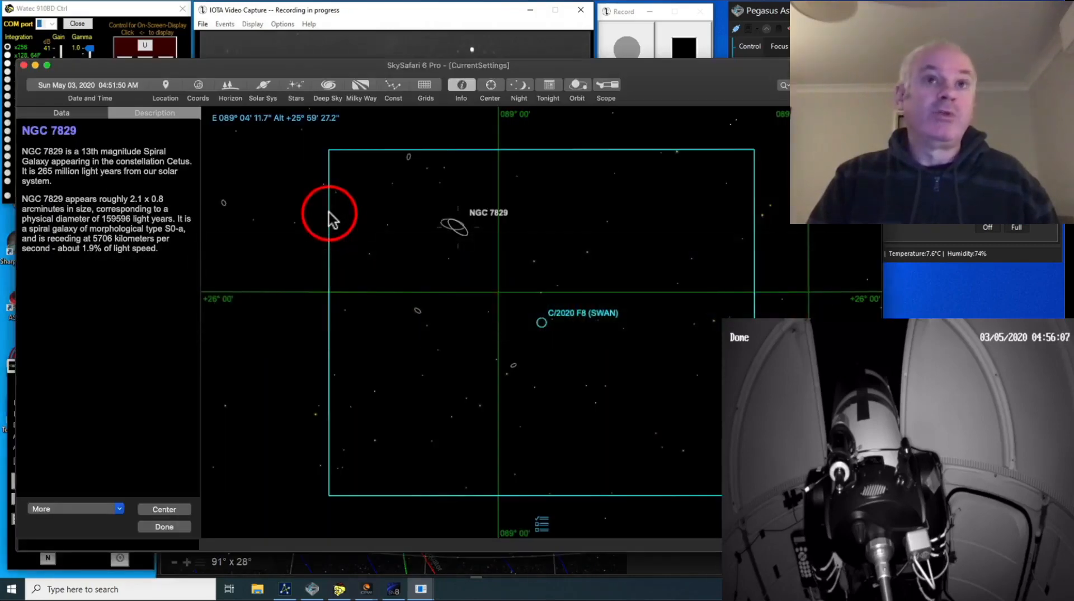
mouse_move(423, 287)
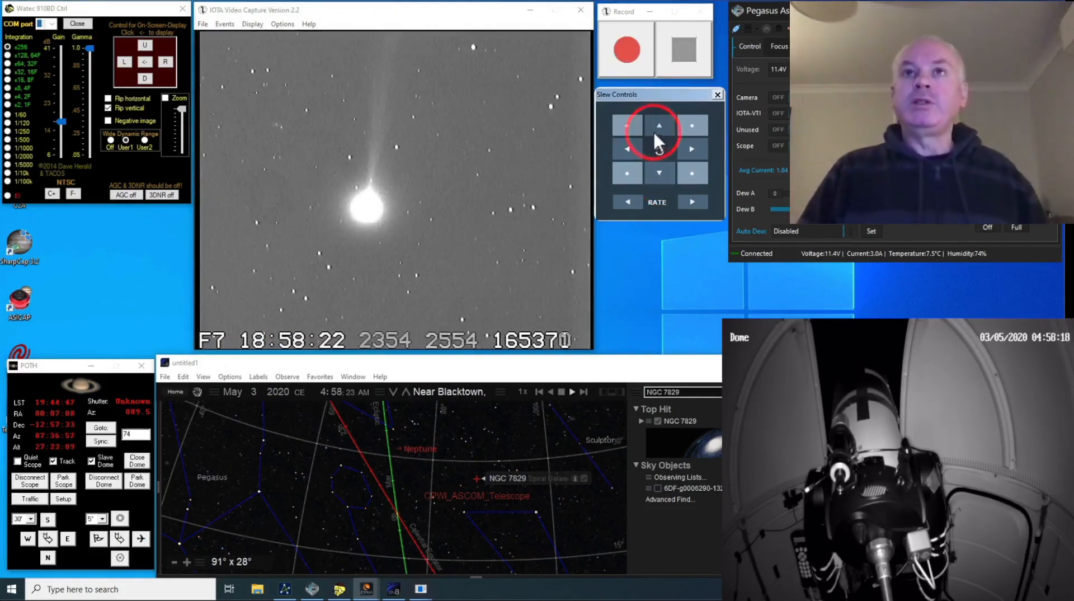
Slew repeatedly along the comet's tail to a star field 1.3 degrees from the head.
click(658, 126)
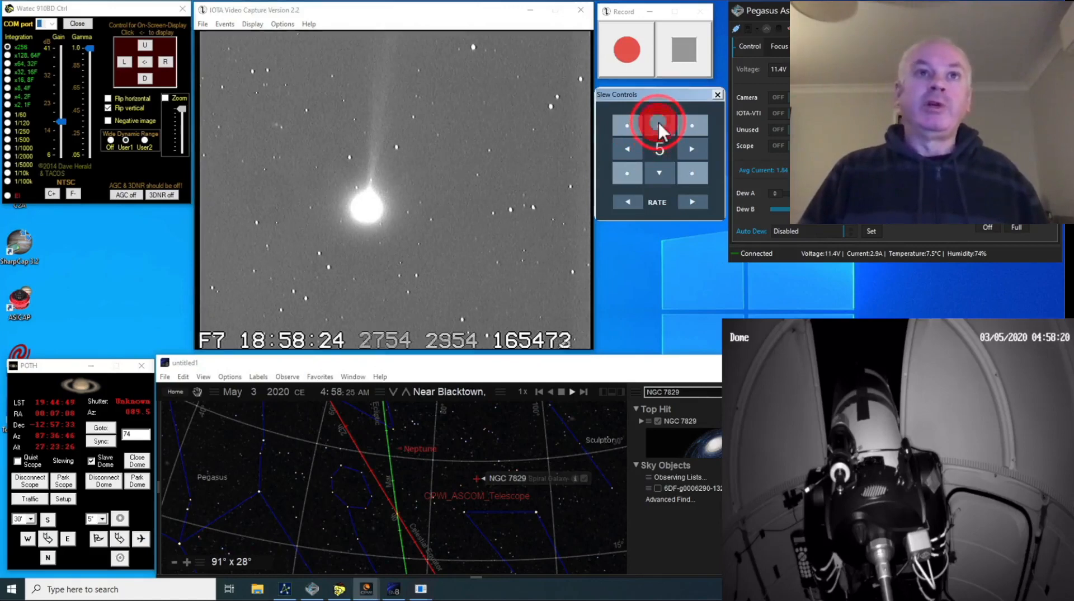
click(659, 125)
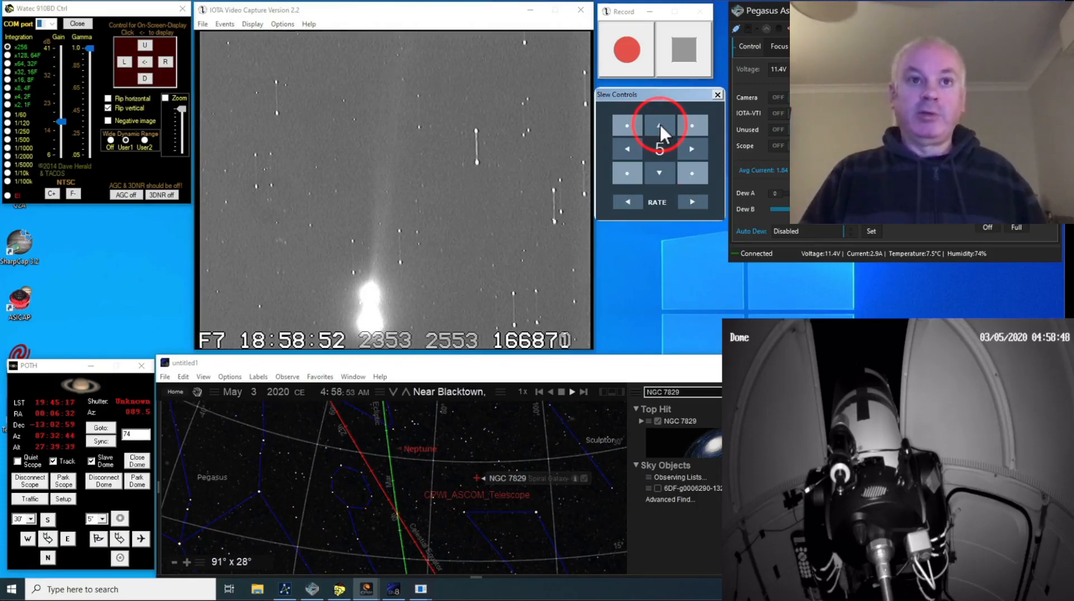
click(658, 125)
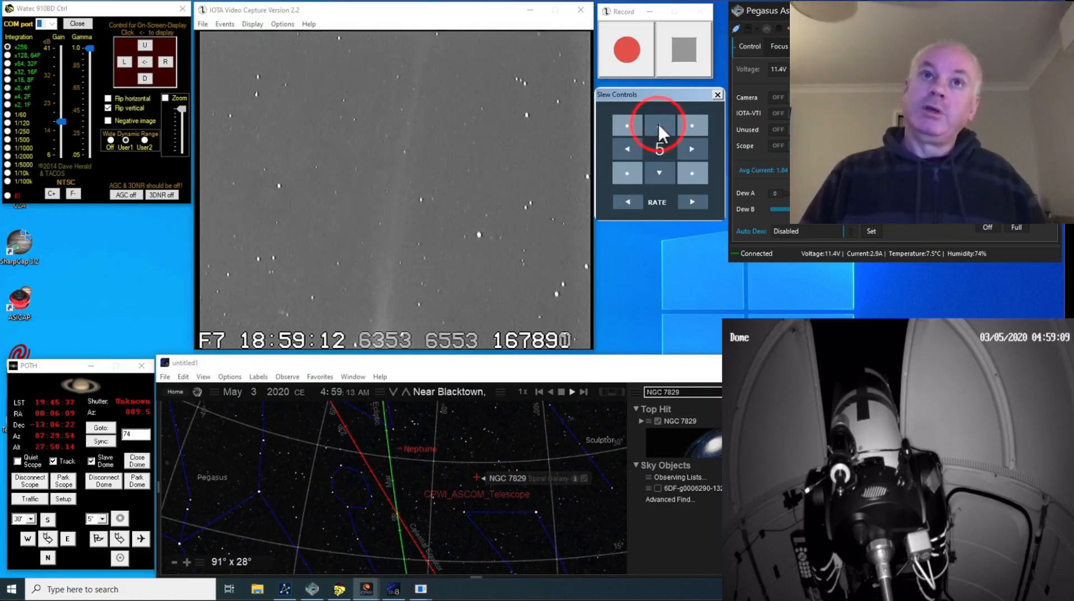
mouse_move(402, 236)
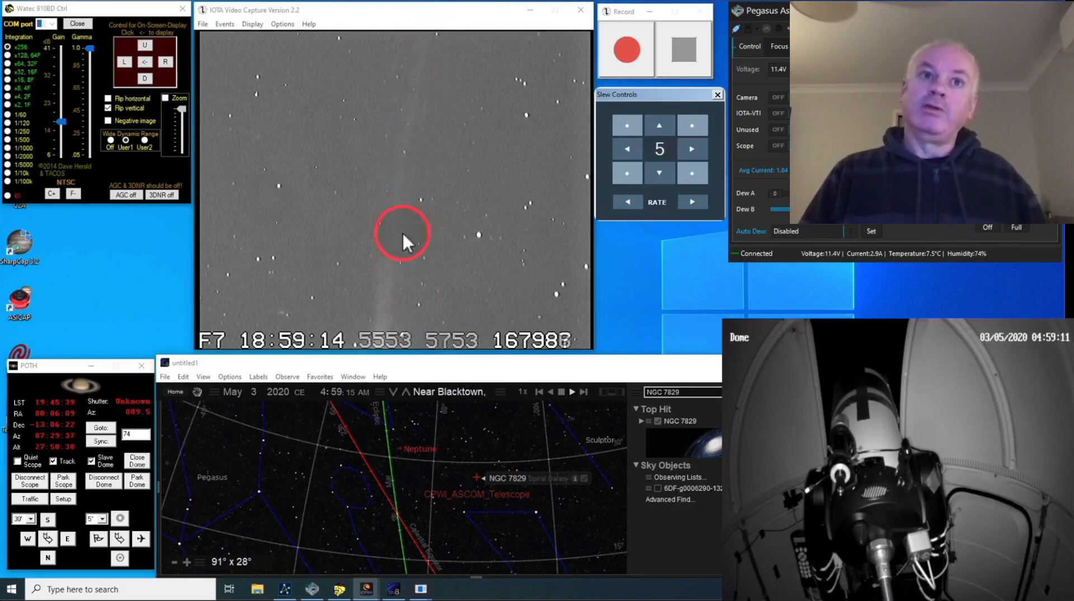
click(692, 126)
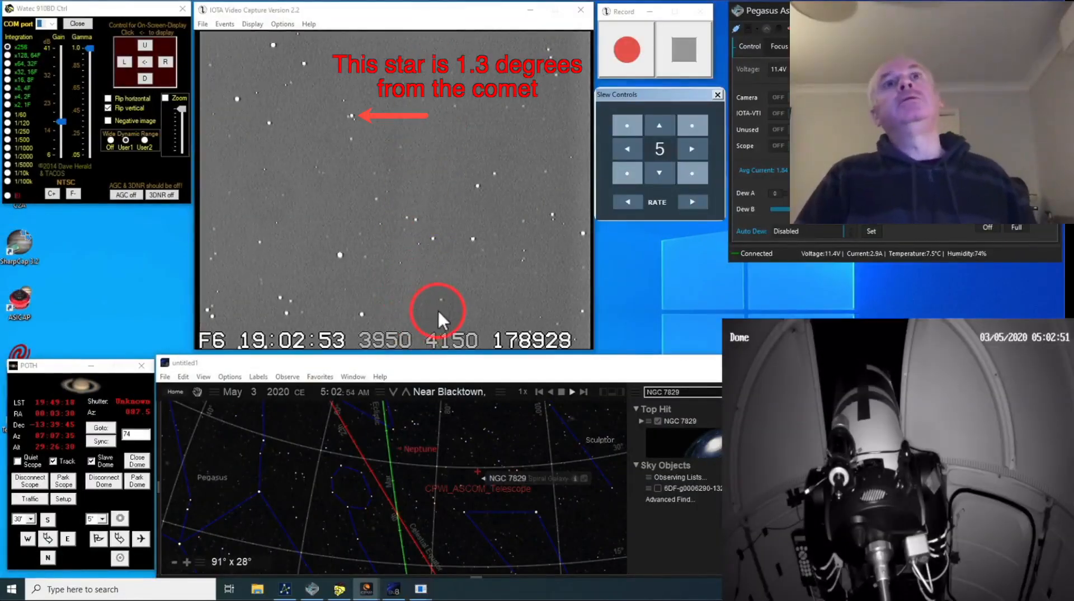
mouse_move(627, 206)
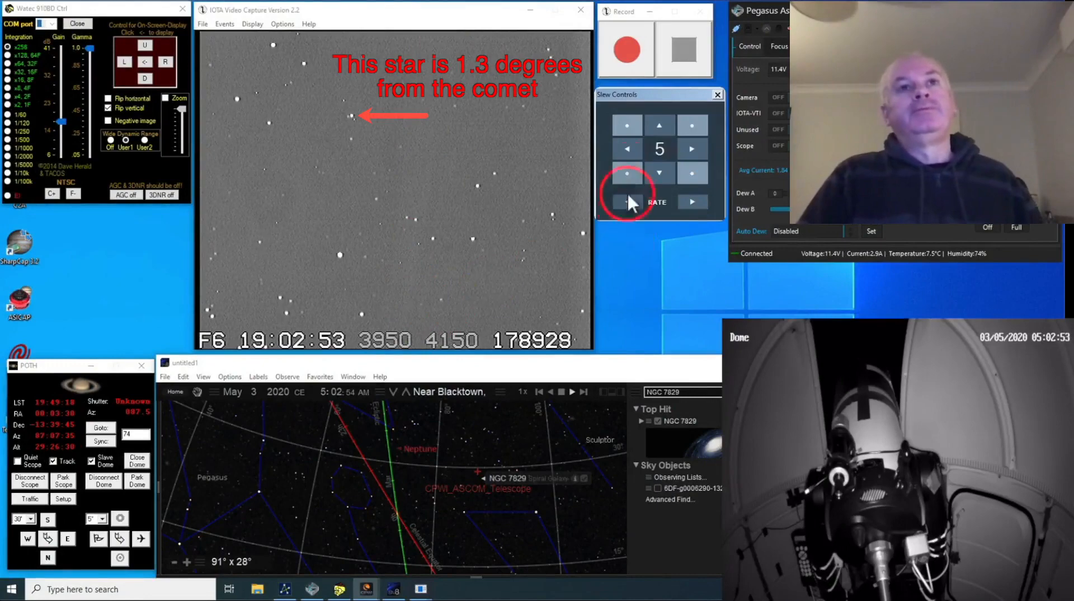
click(660, 125)
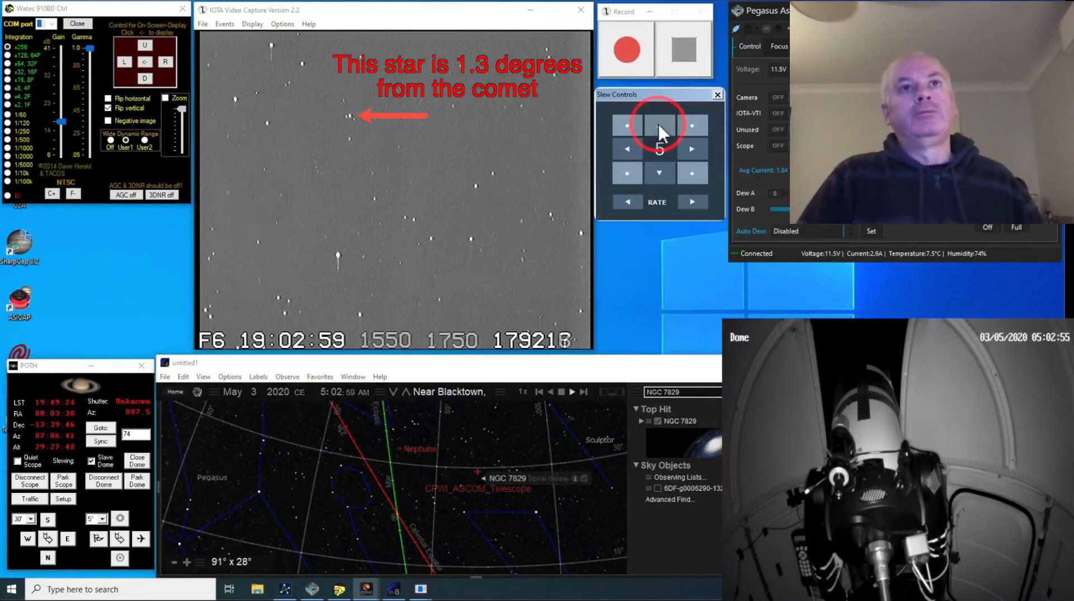